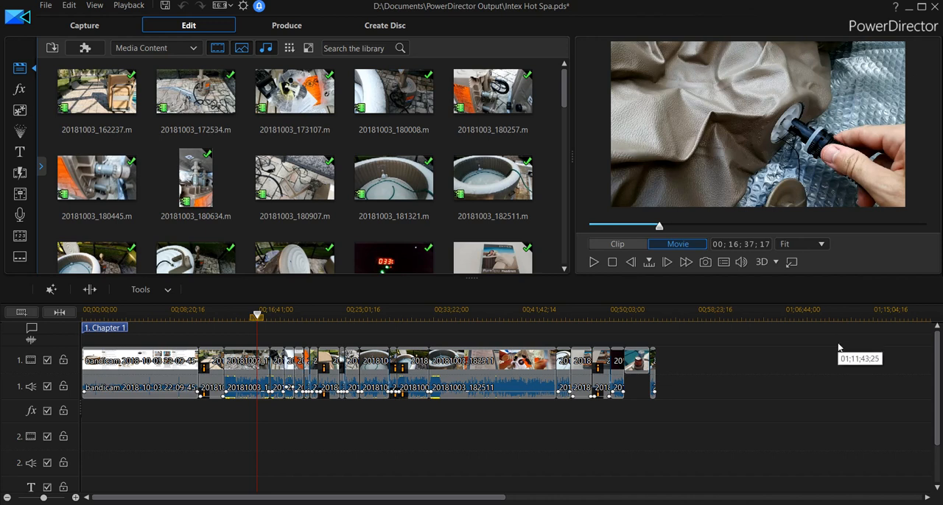
mouse_move(831, 336)
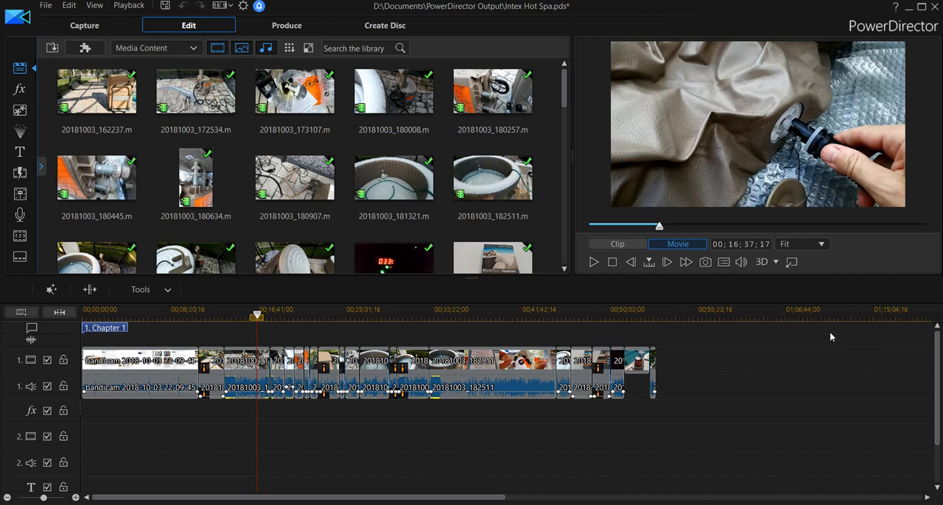
mouse_move(719, 301)
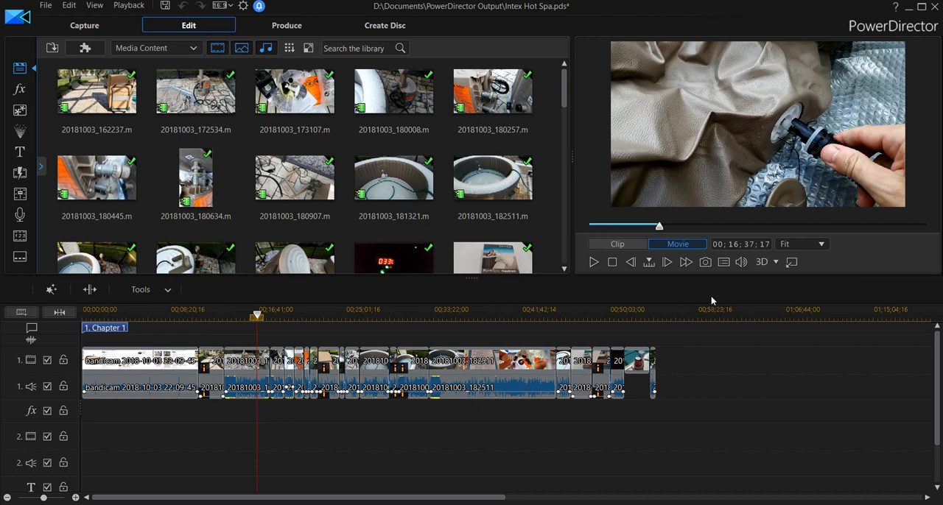
mouse_move(593, 299)
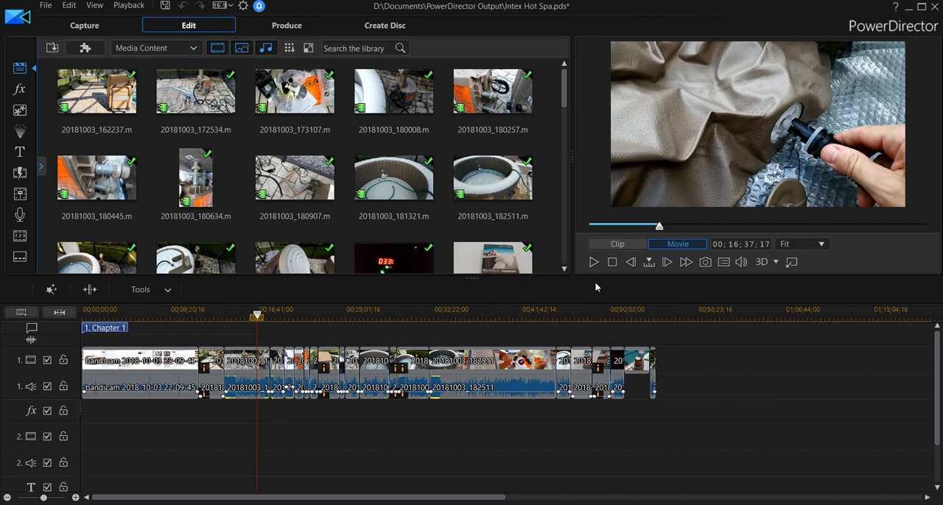
mouse_move(582, 362)
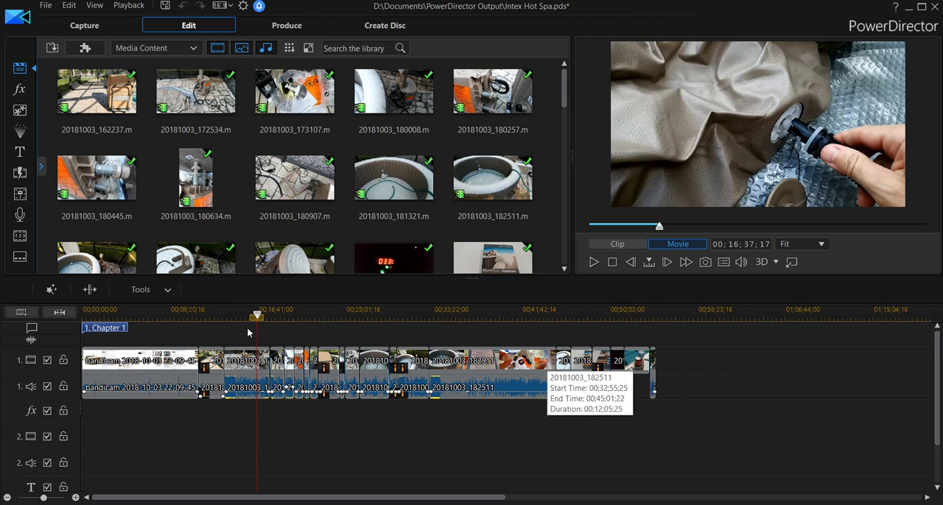
mouse_move(764, 380)
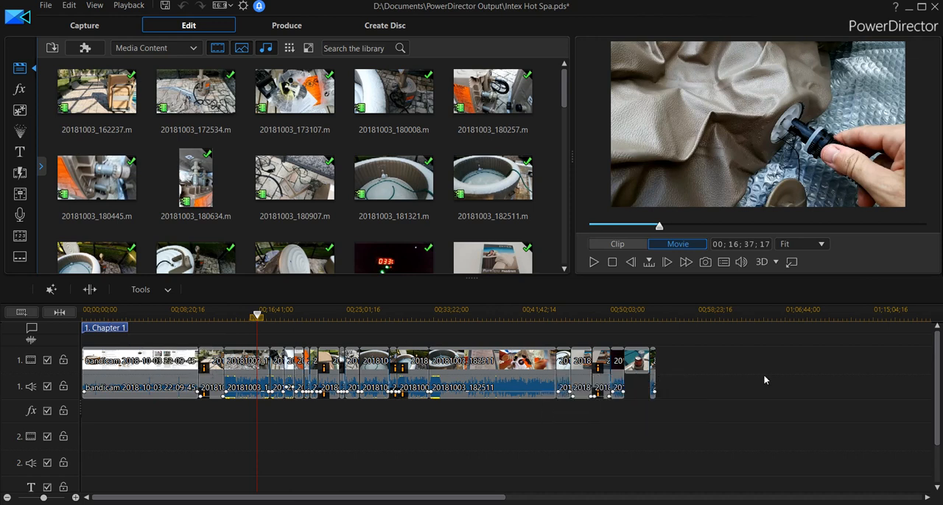
mouse_move(706, 378)
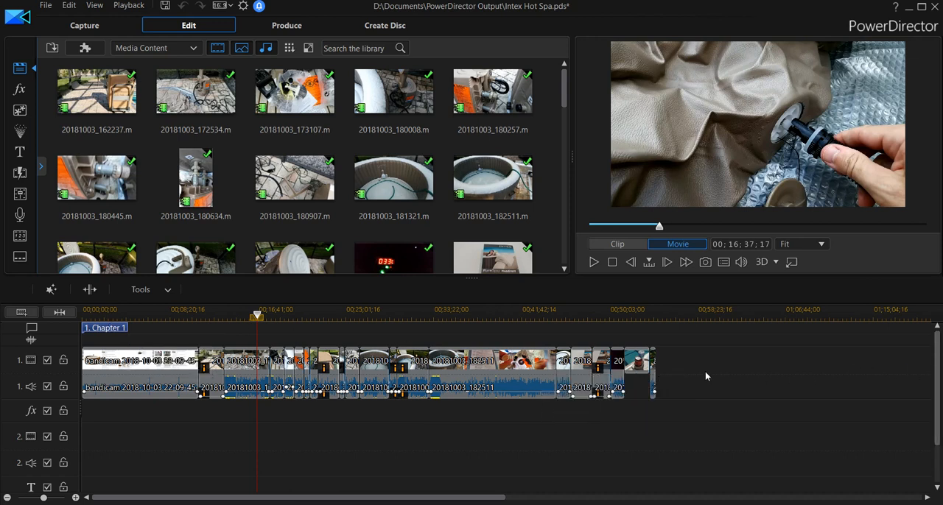
mouse_move(869, 376)
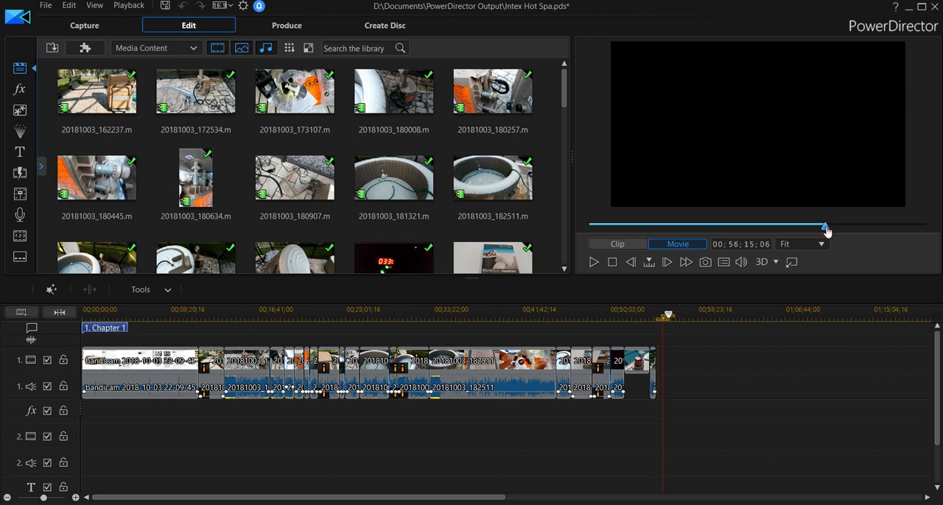
Move playback back to about 46 minutes in after reaching the movie's black ending.
left_click_drag(825, 226, 916, 226)
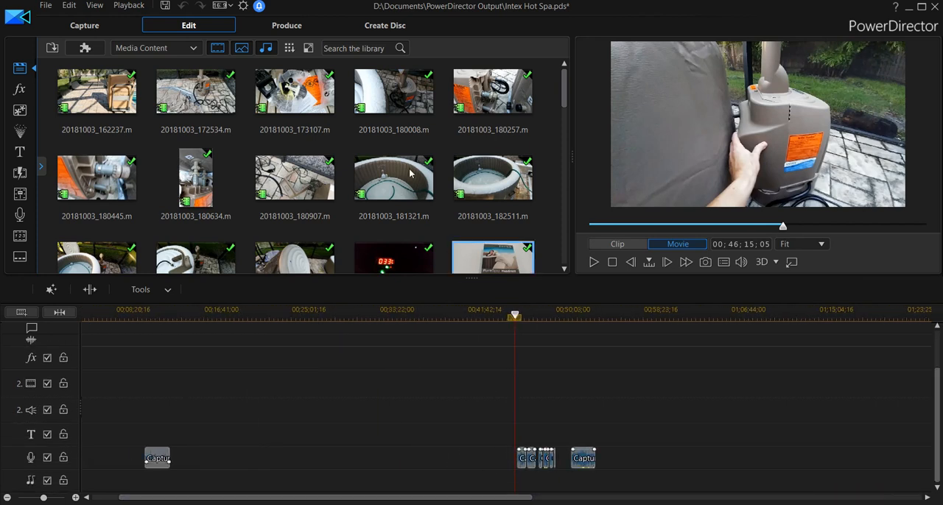
left_click(286, 23)
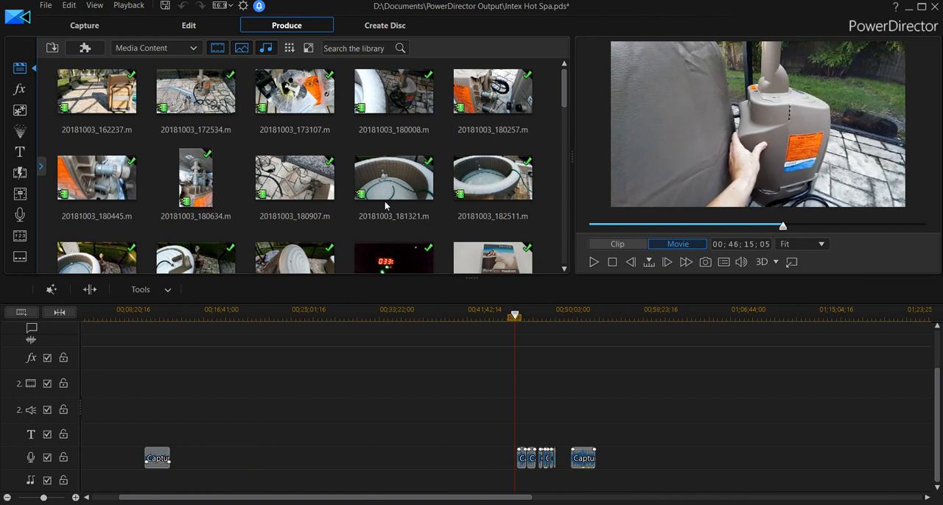
left_click(286, 25)
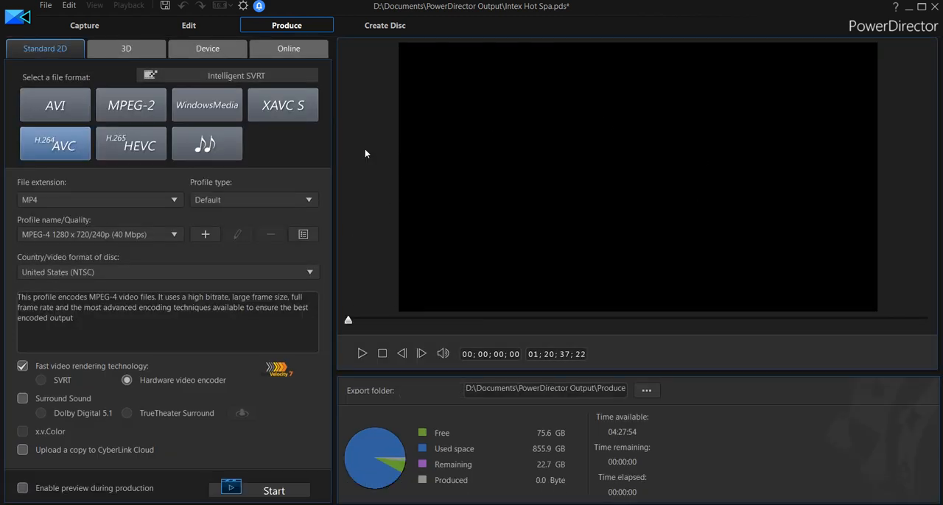
mouse_move(382, 141)
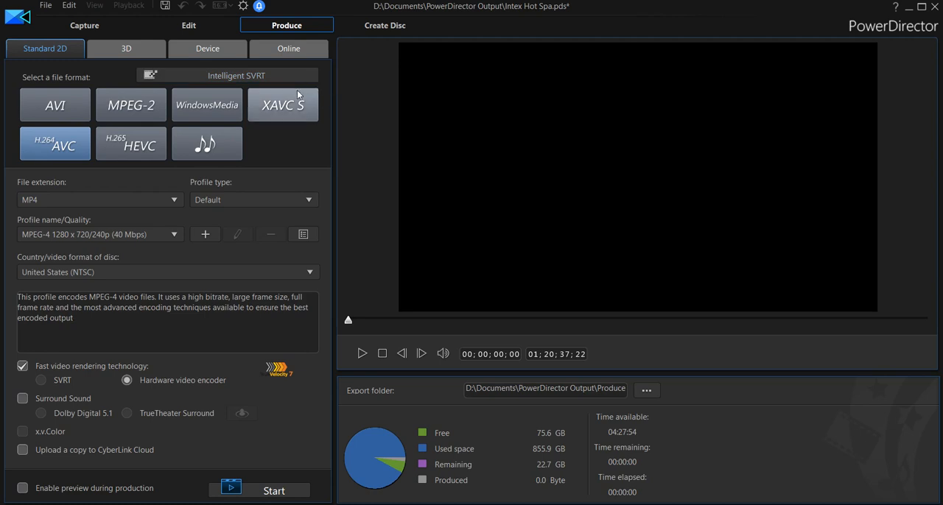
mouse_move(84, 25)
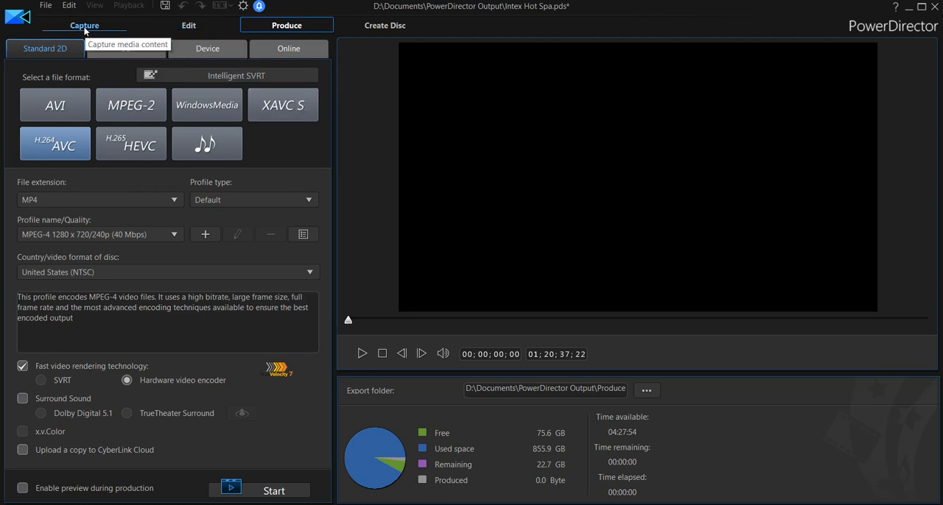
left_click(189, 25)
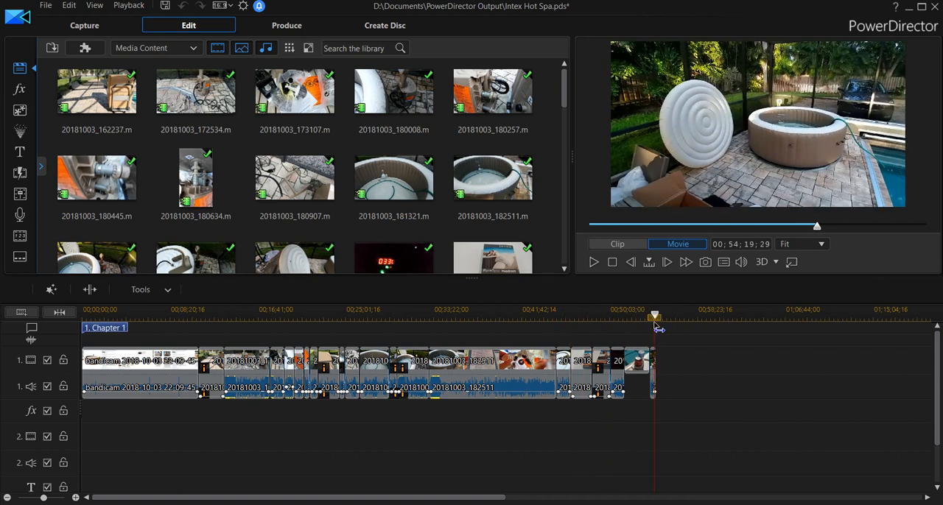
Position the playhead at 54:49, just past the last clip where the preview shows black.
left_click(654, 315)
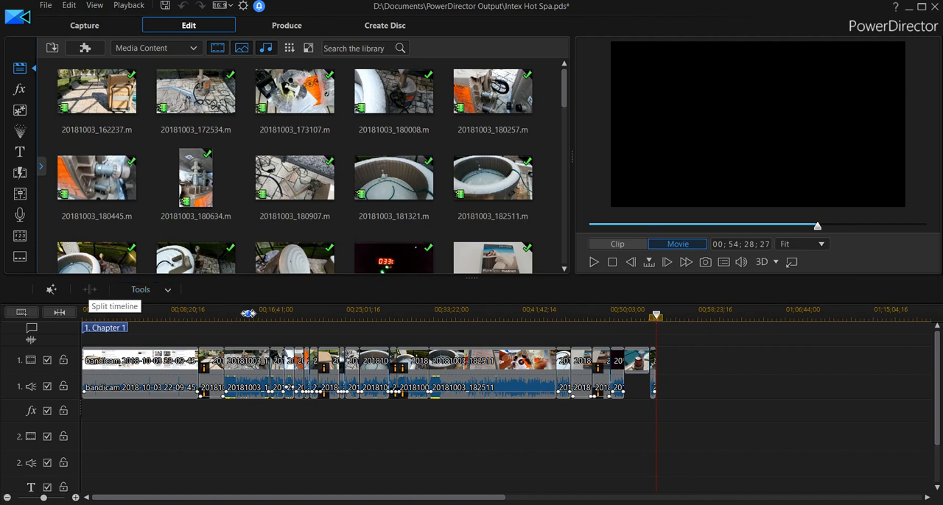
left_click_drag(656, 318, 654, 318)
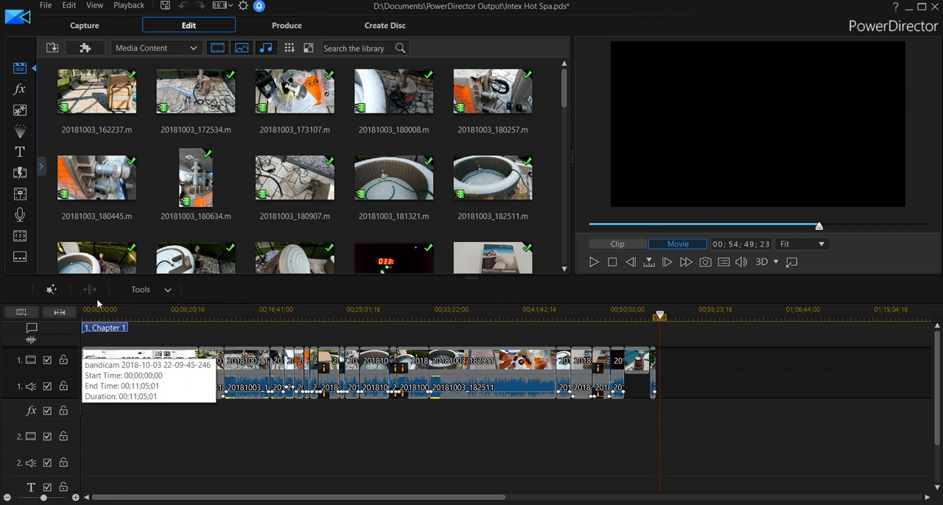
mouse_move(753, 417)
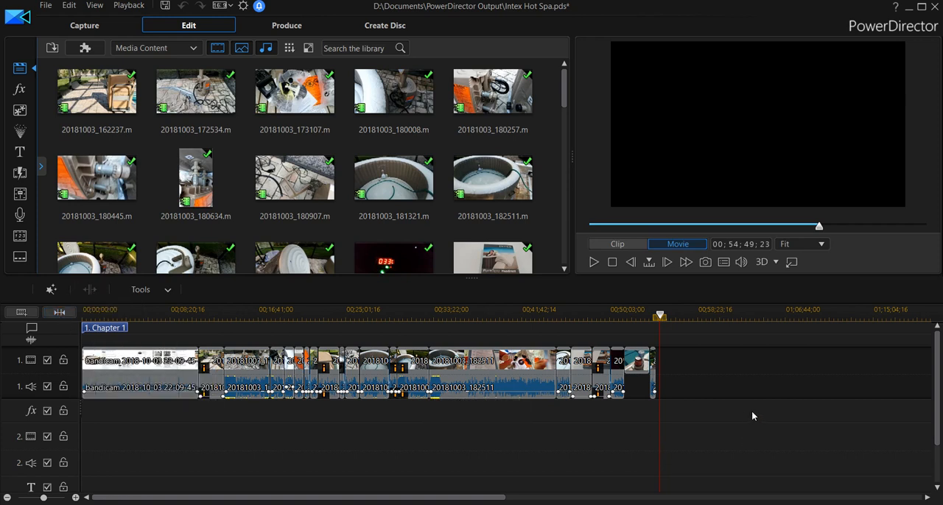
mouse_move(753, 413)
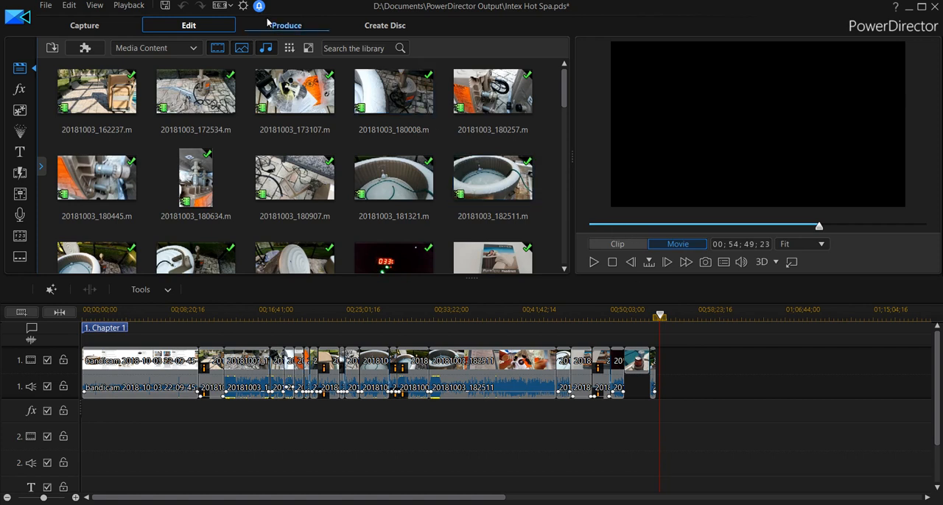
left_click(286, 25)
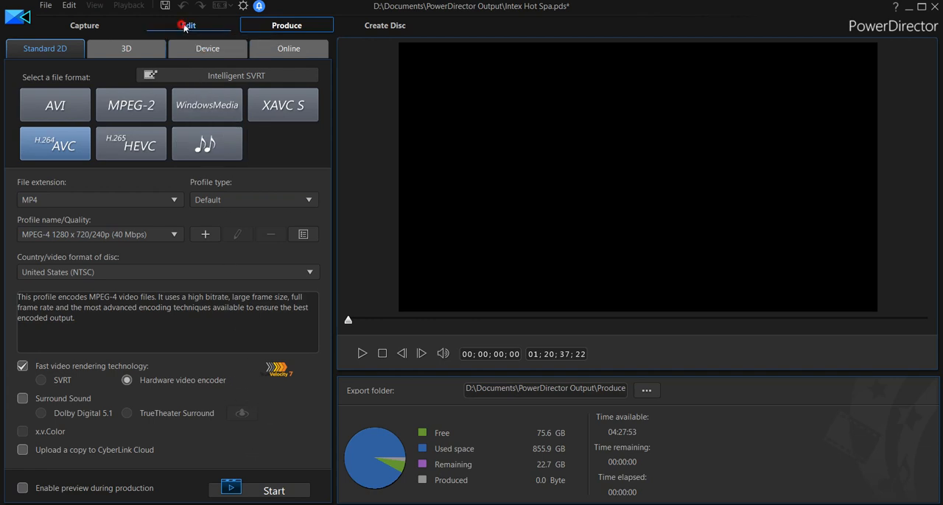
left_click(189, 25)
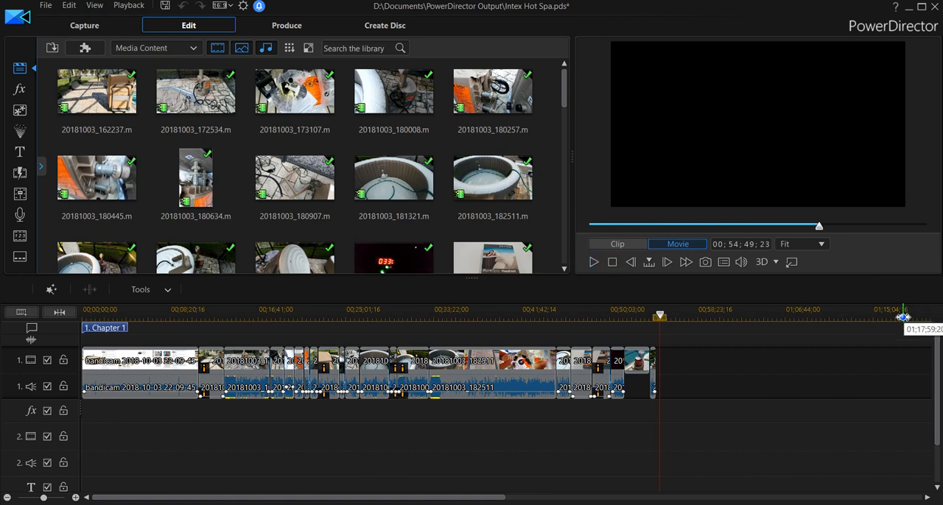
mouse_move(769, 421)
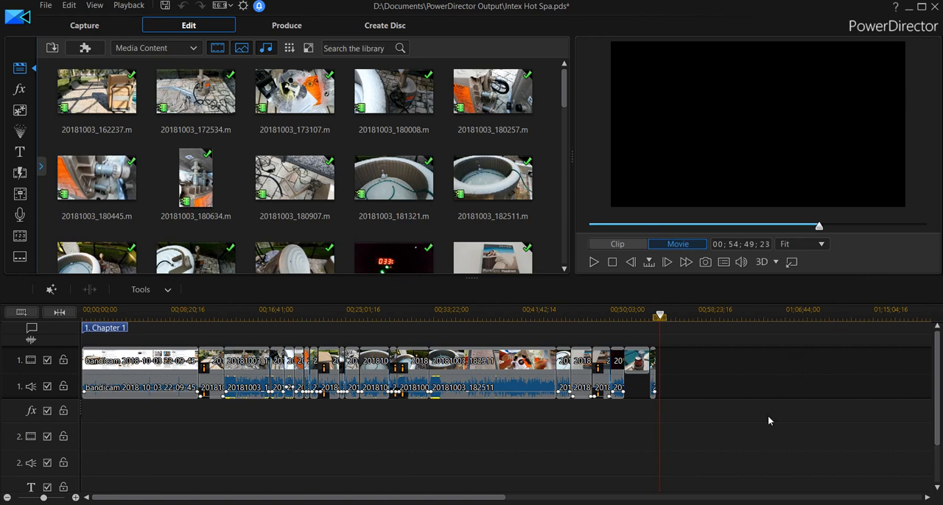
mouse_move(660, 347)
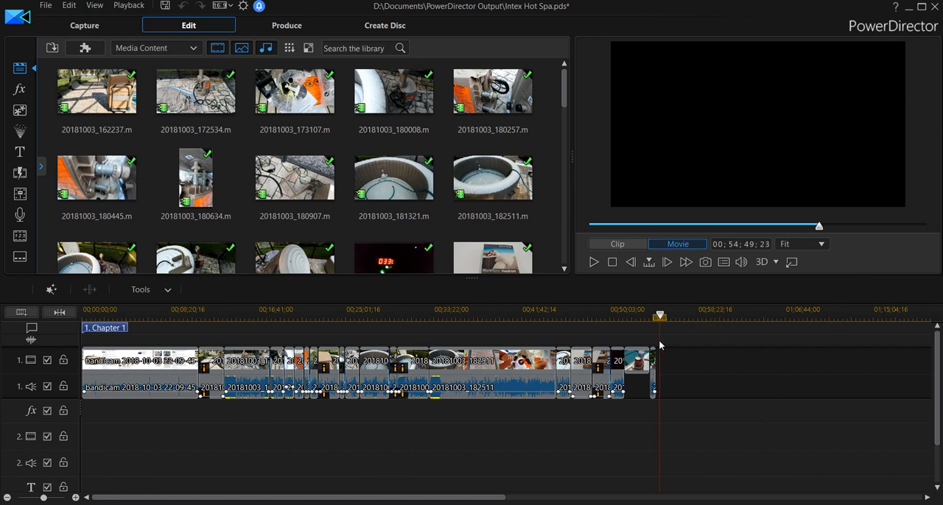
mouse_move(62, 359)
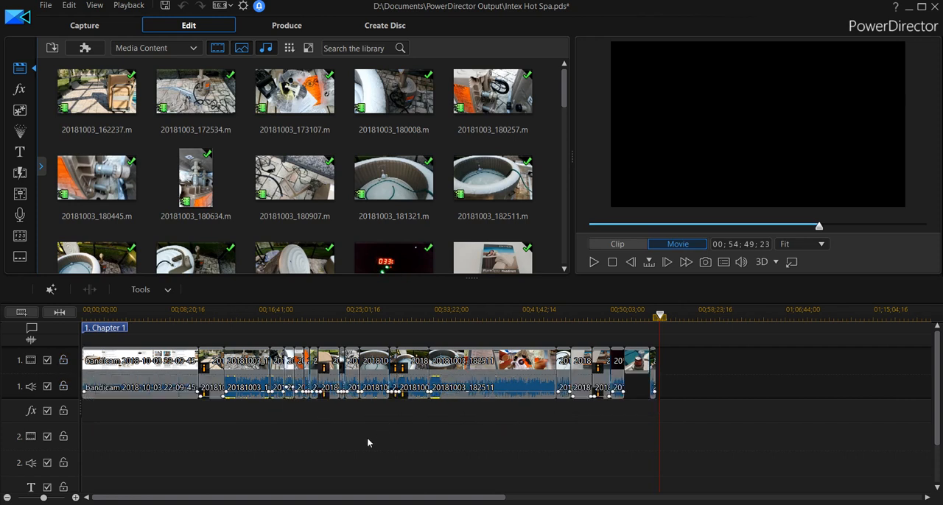
mouse_move(258, 460)
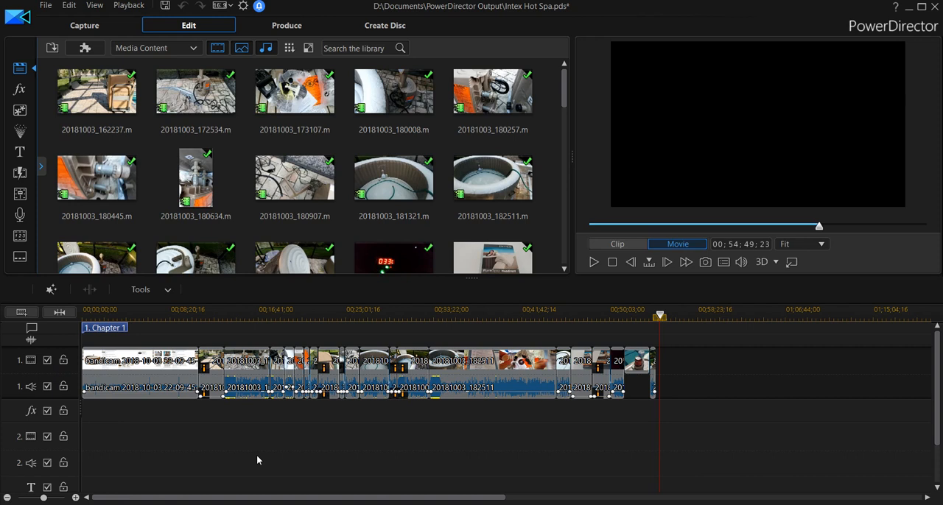
mouse_move(707, 392)
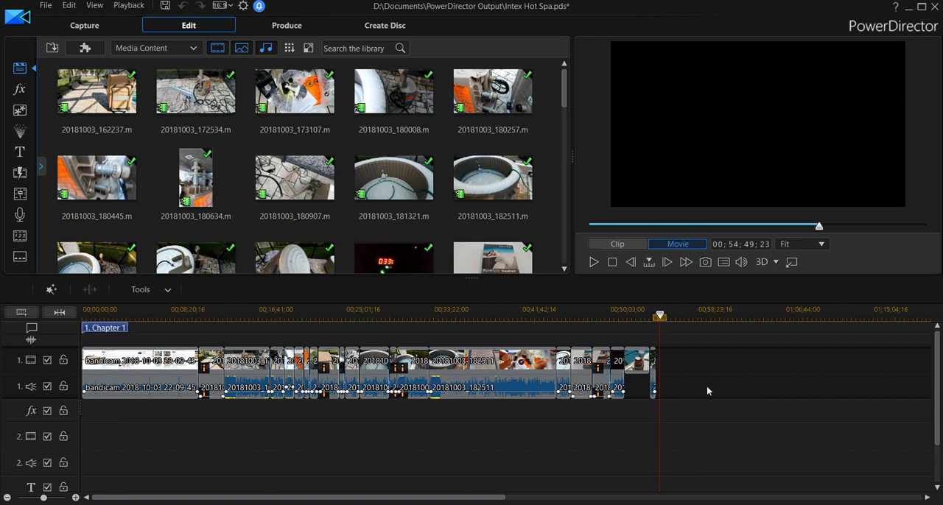
mouse_move(692, 360)
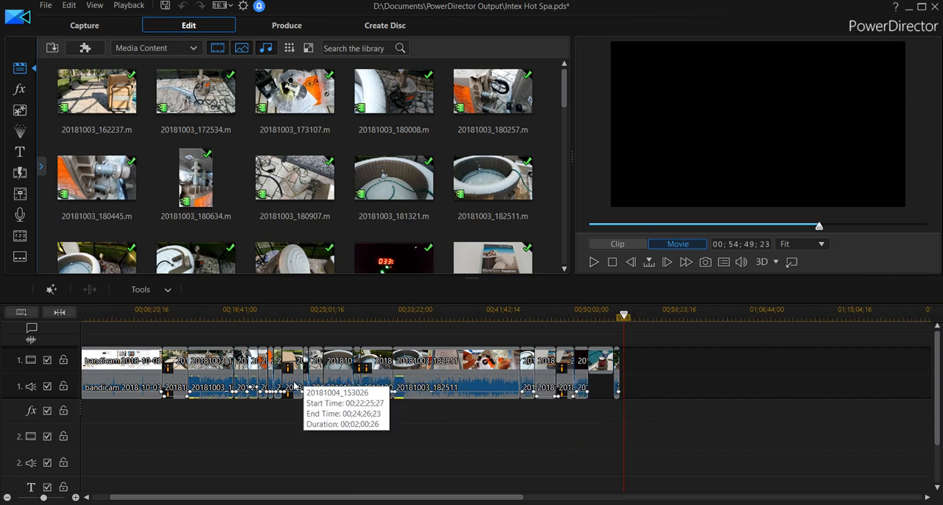
mouse_move(681, 409)
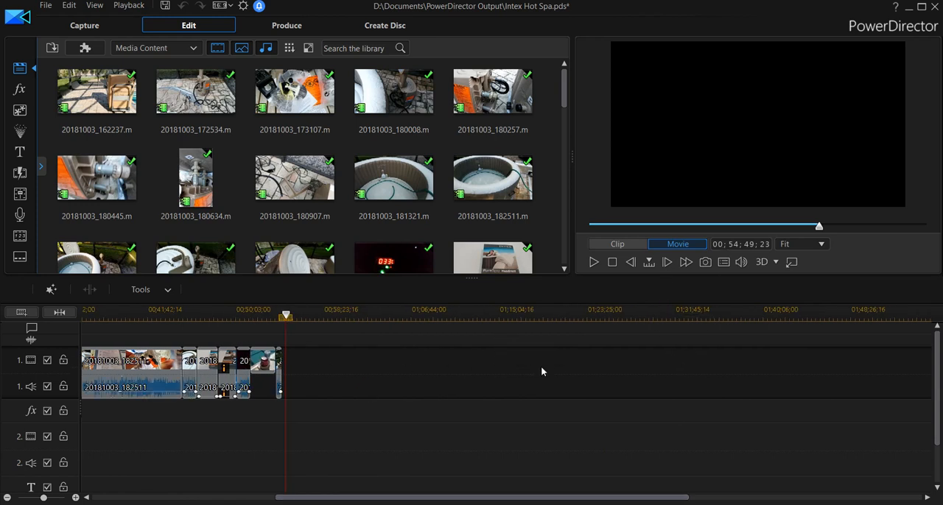
mouse_move(289, 383)
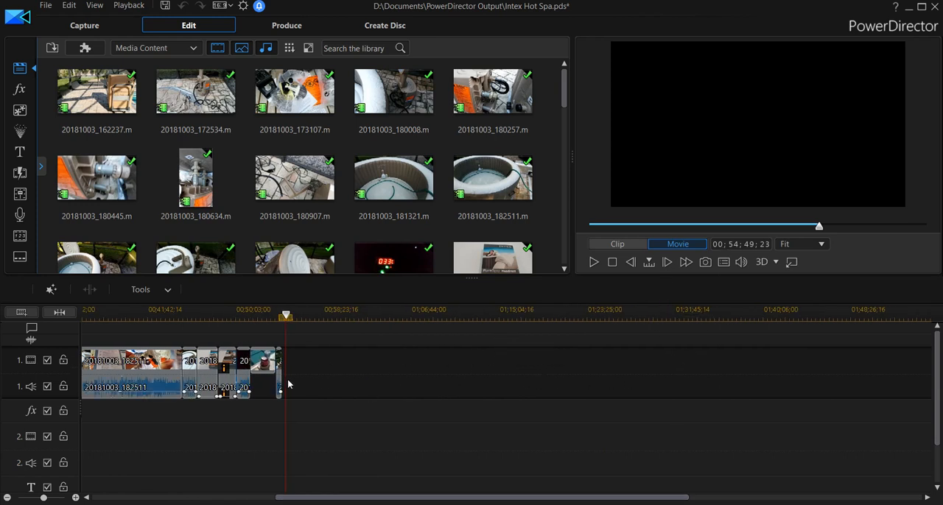
mouse_move(548, 385)
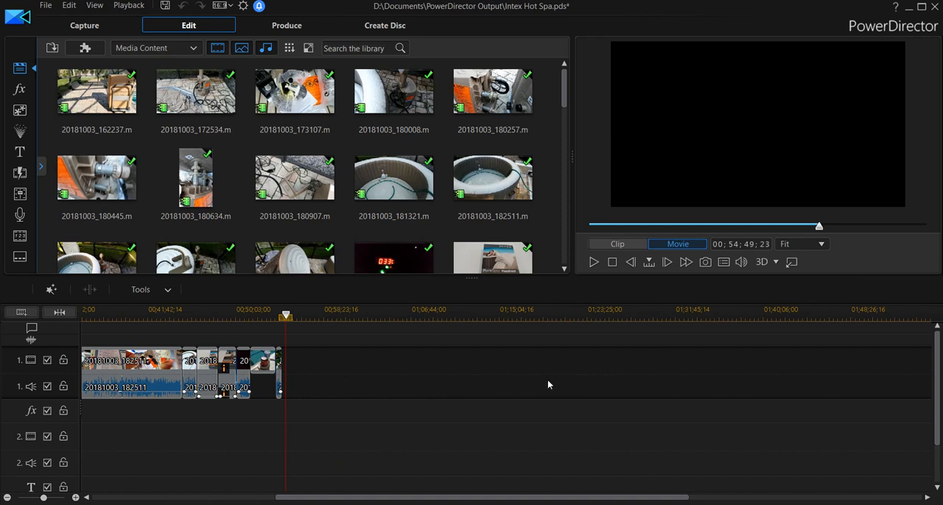
mouse_move(308, 389)
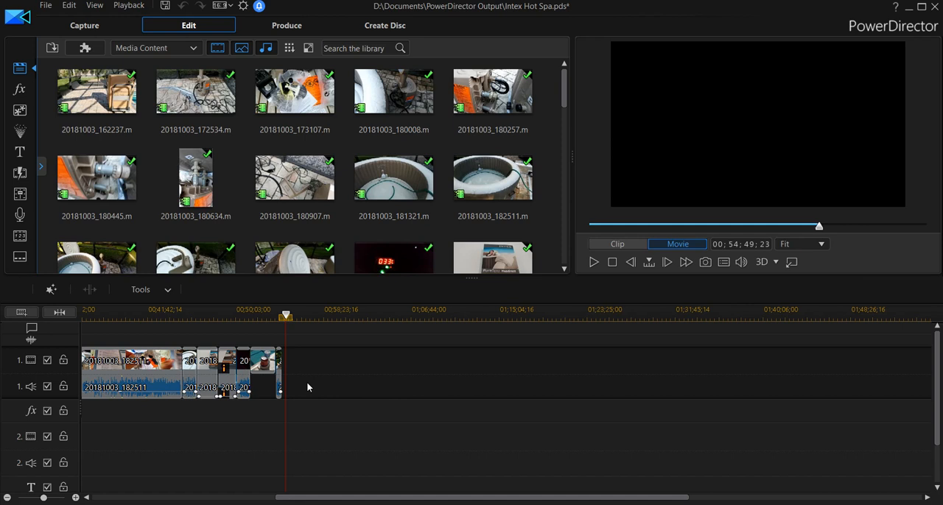
mouse_move(334, 365)
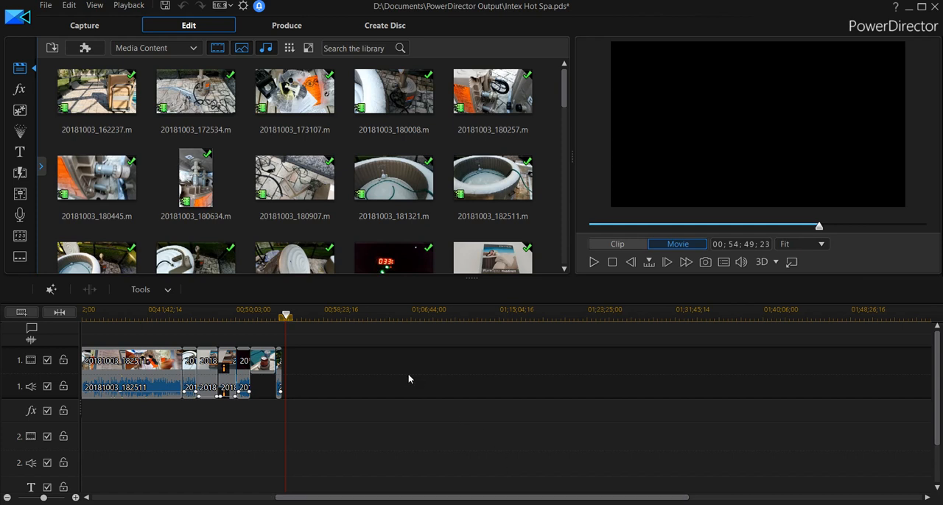
mouse_move(668, 369)
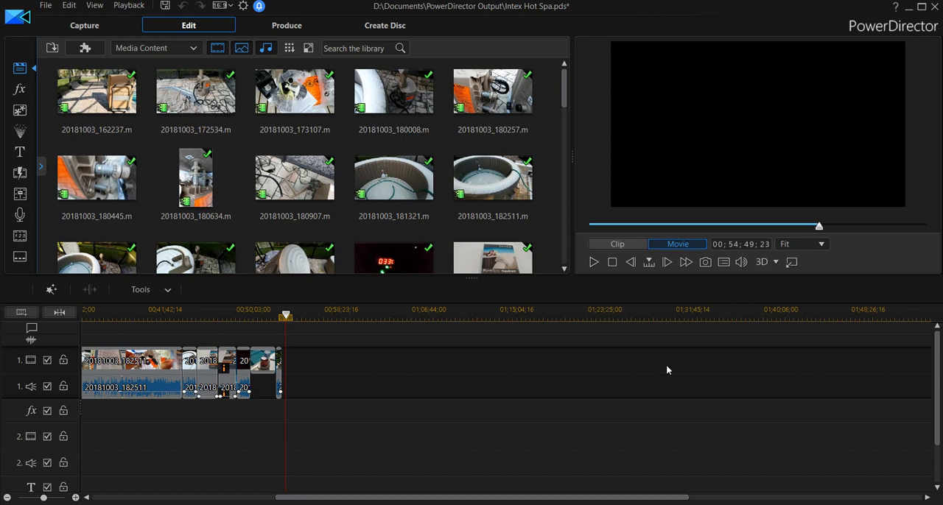
mouse_move(468, 370)
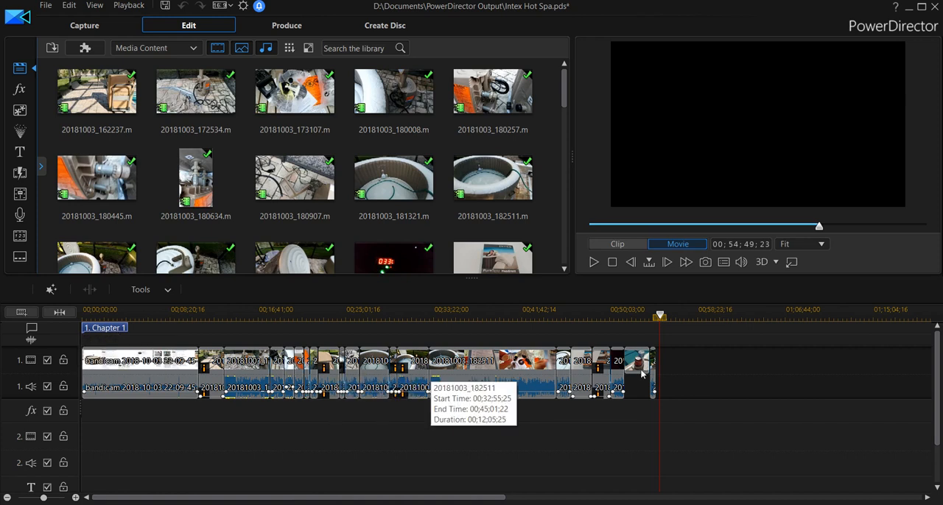
mouse_move(704, 386)
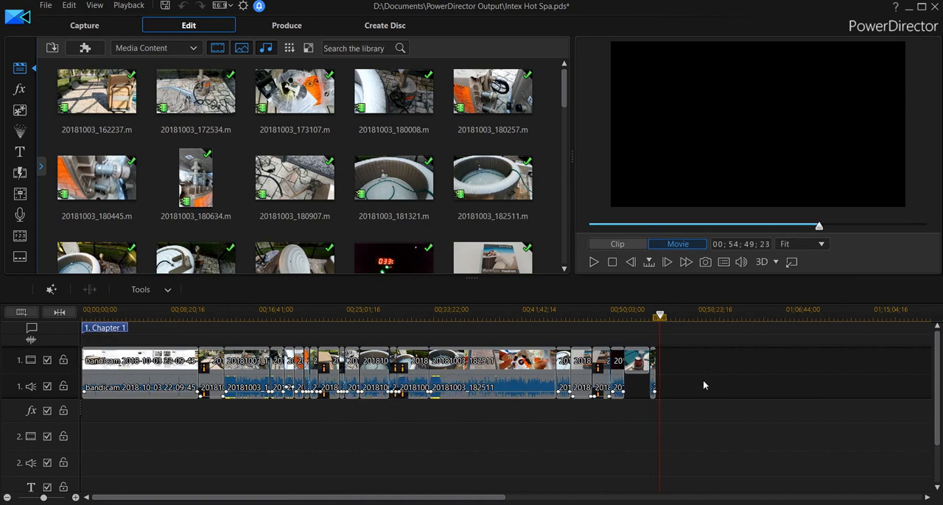
mouse_move(670, 378)
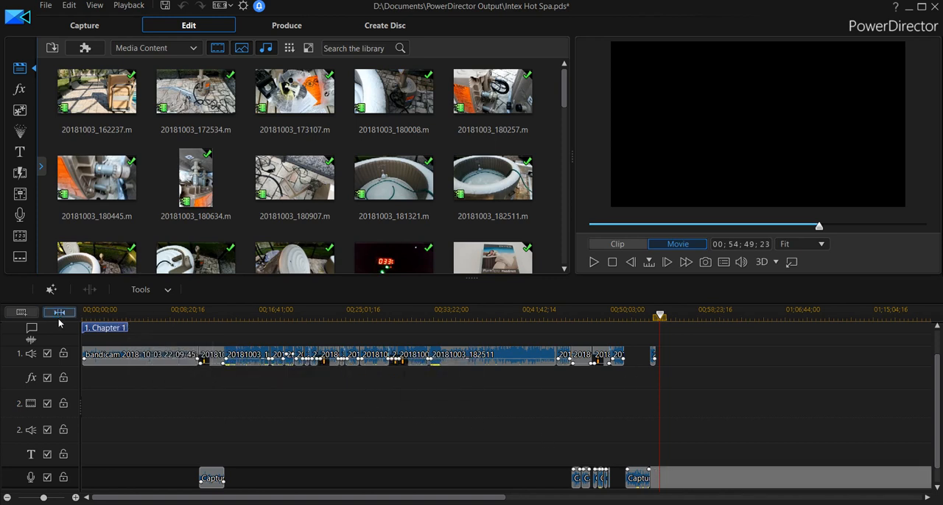
mouse_move(59, 312)
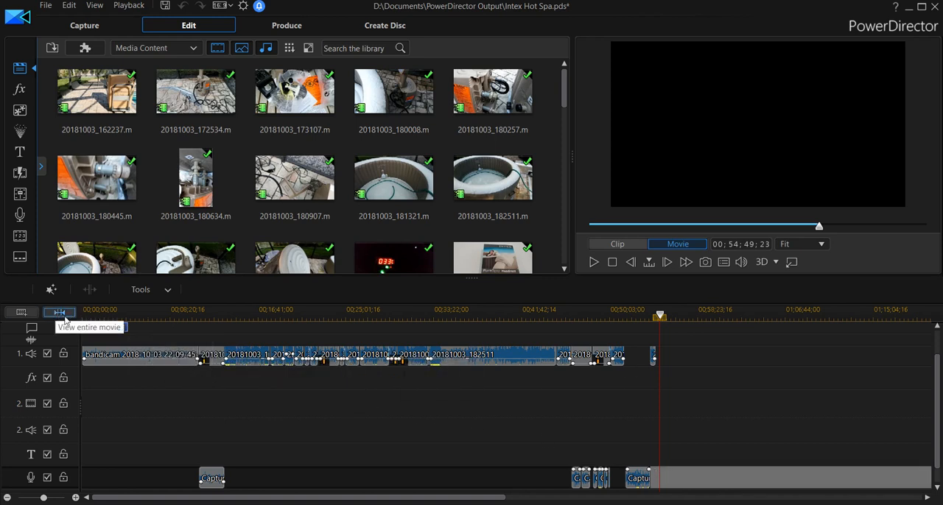
left_click(59, 312)
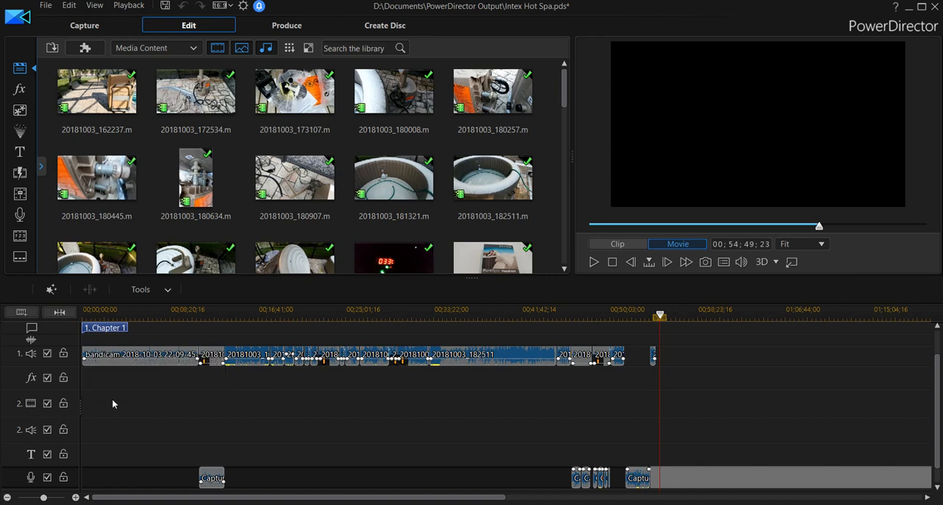
mouse_move(626, 395)
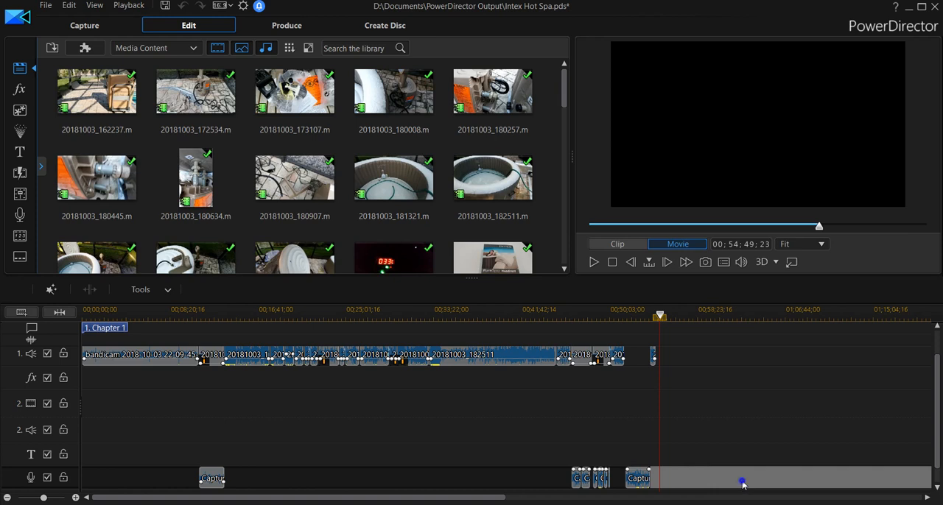
right_click(742, 483)
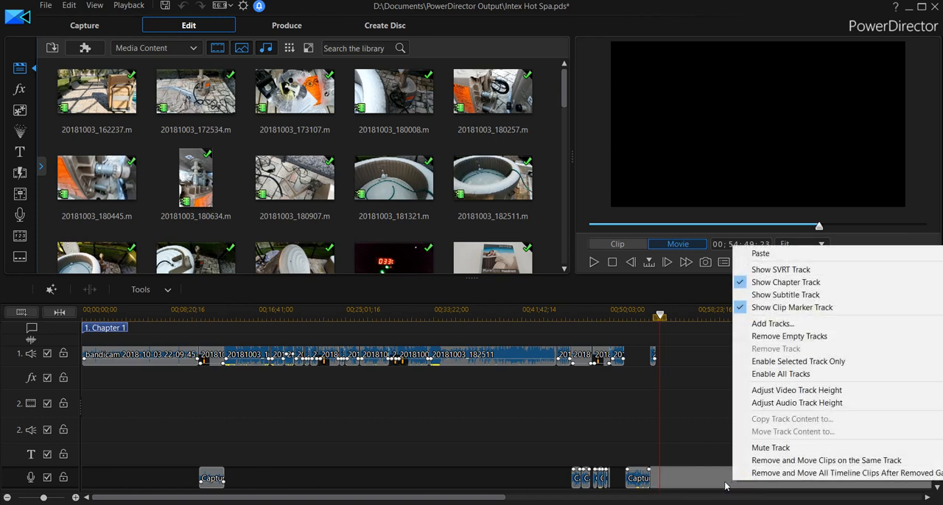
mouse_move(826, 473)
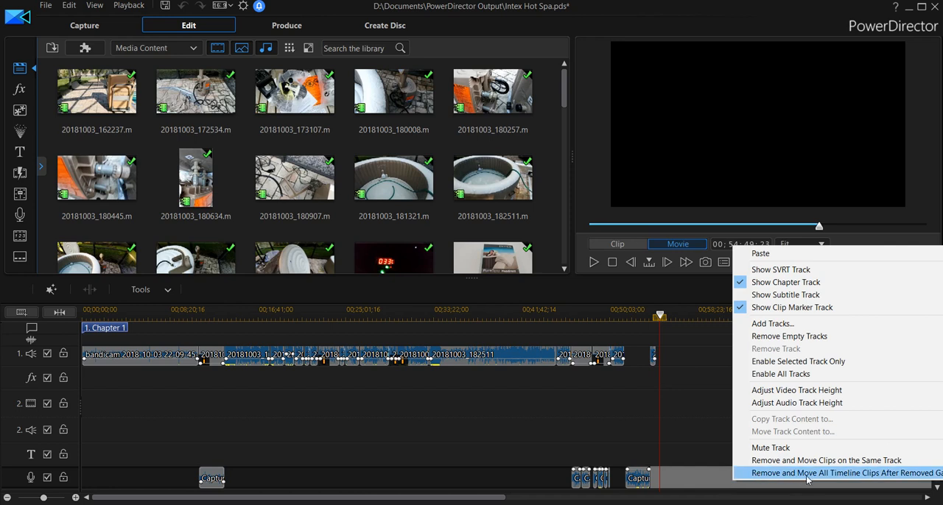
mouse_move(692, 481)
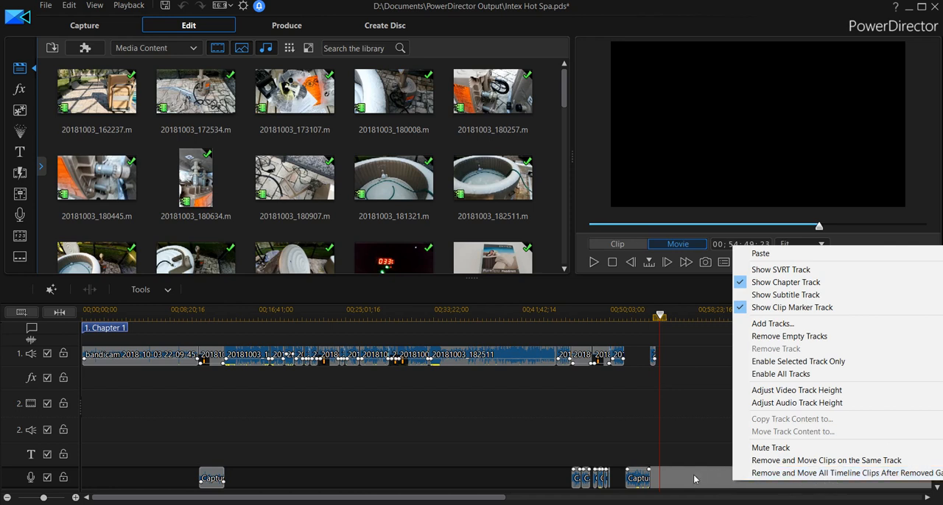
mouse_move(700, 441)
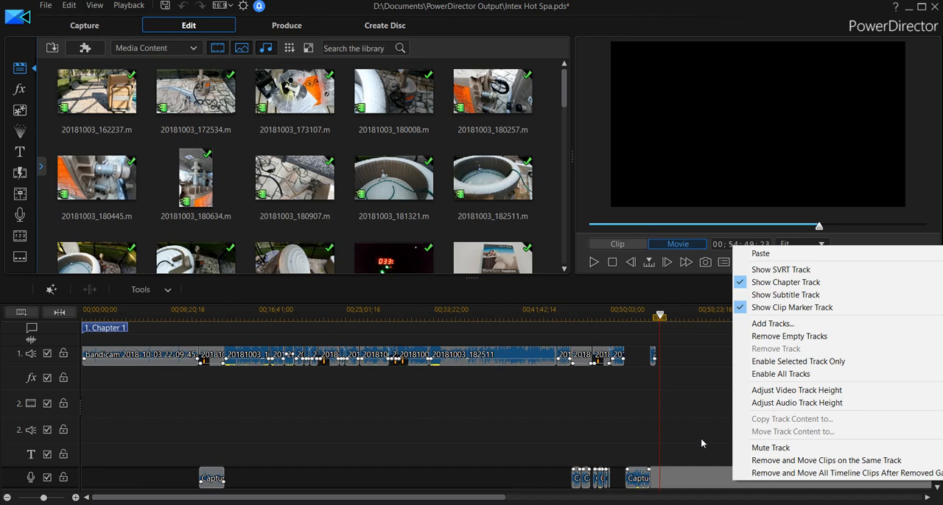
mouse_move(713, 492)
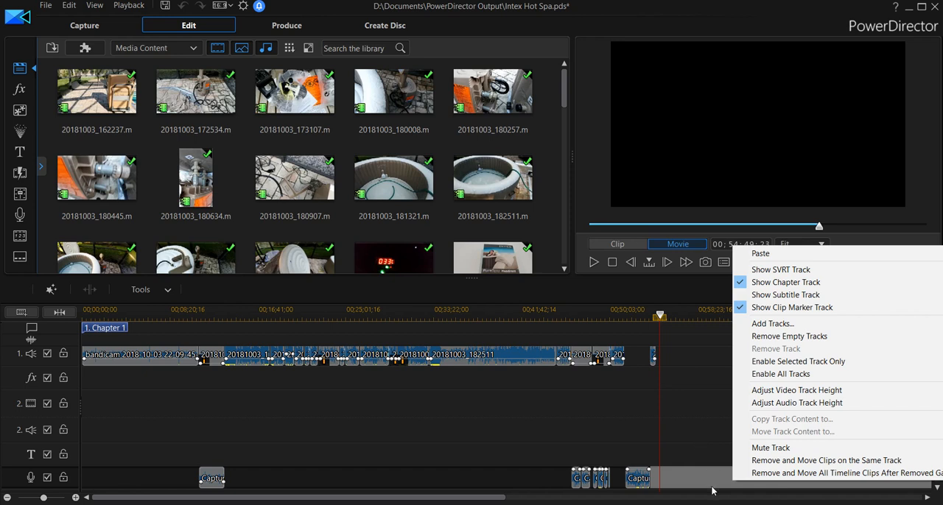
left_click(715, 483)
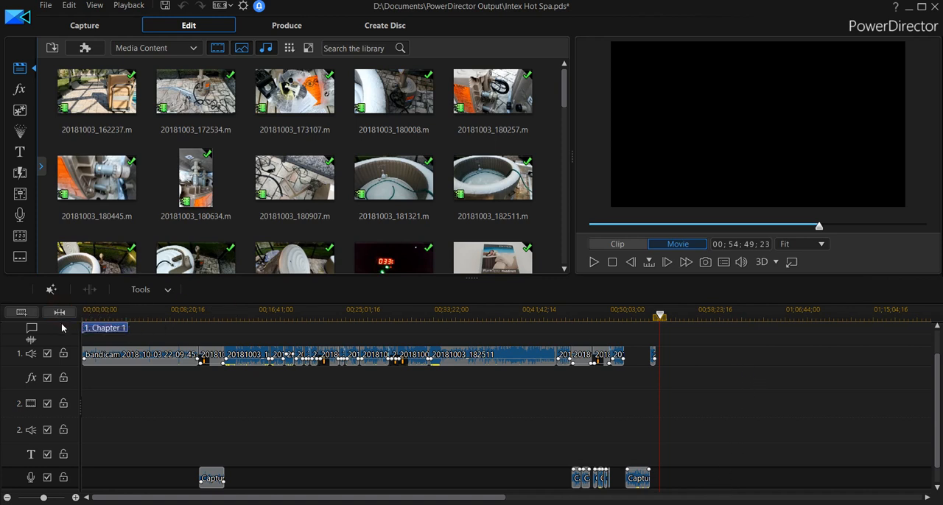
mouse_move(353, 352)
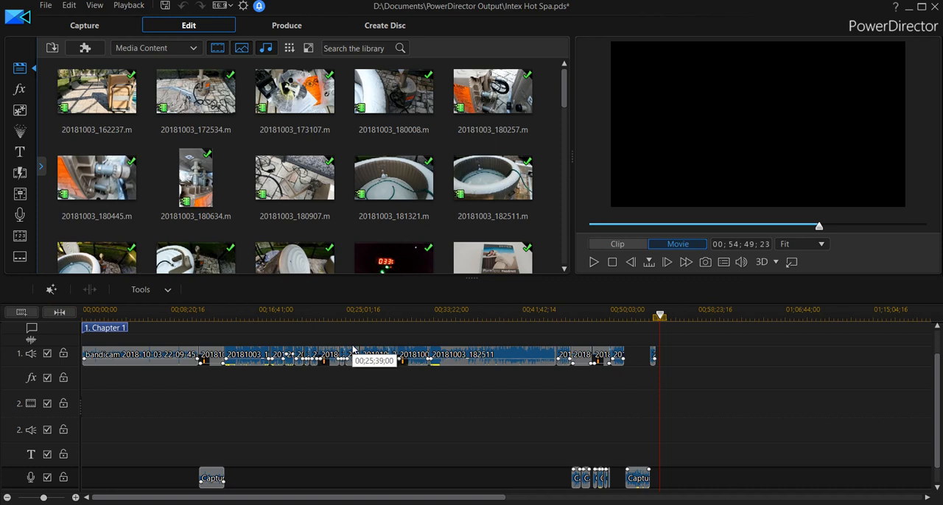
mouse_move(725, 461)
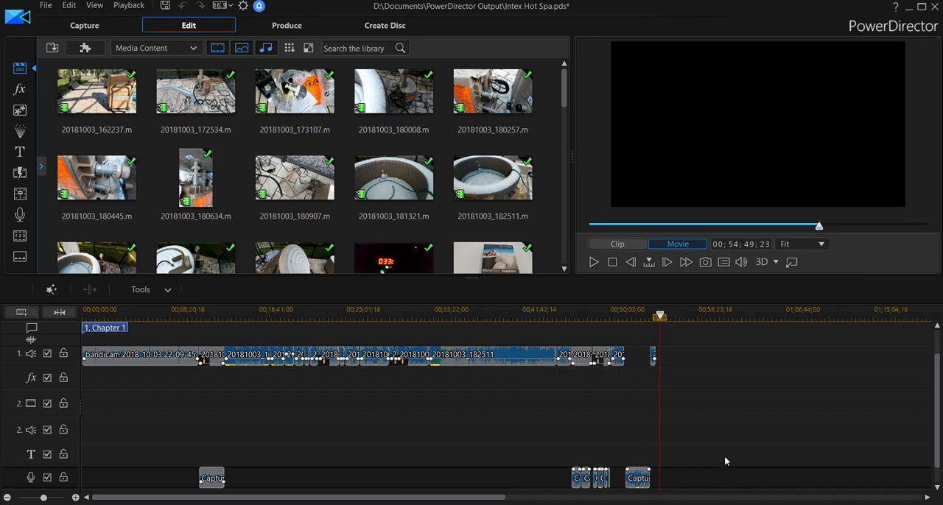
mouse_move(710, 482)
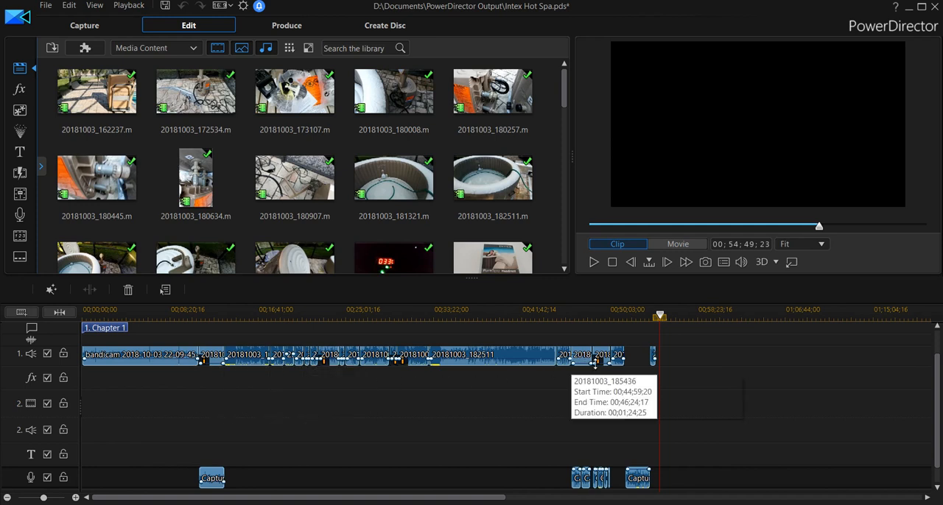
mouse_move(369, 386)
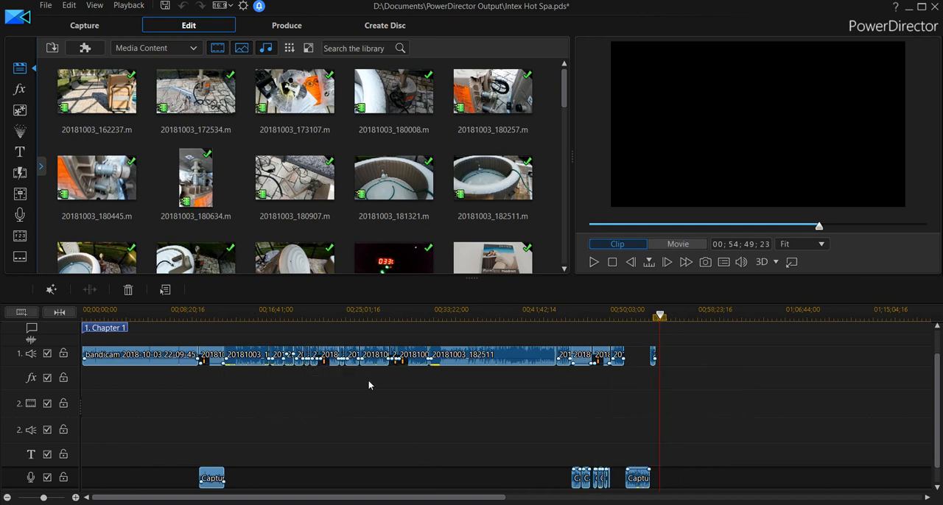
mouse_move(377, 389)
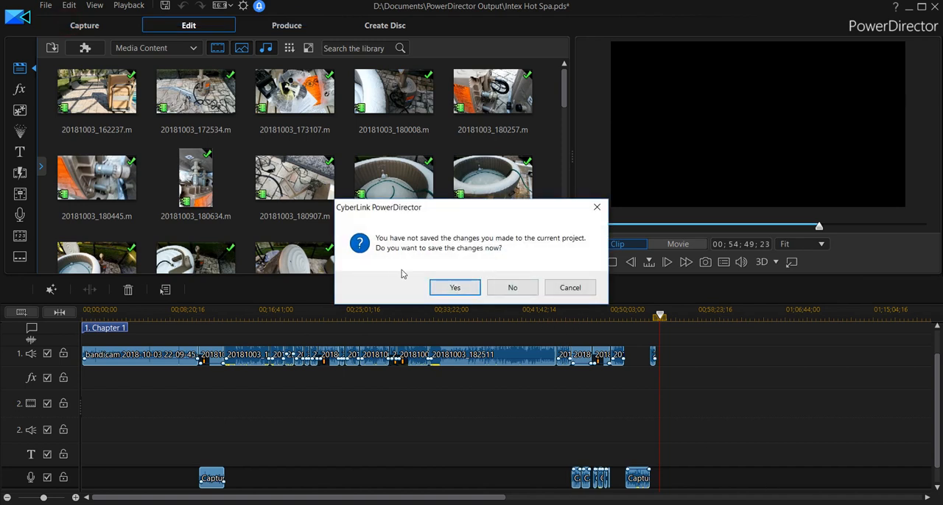
mouse_move(512, 287)
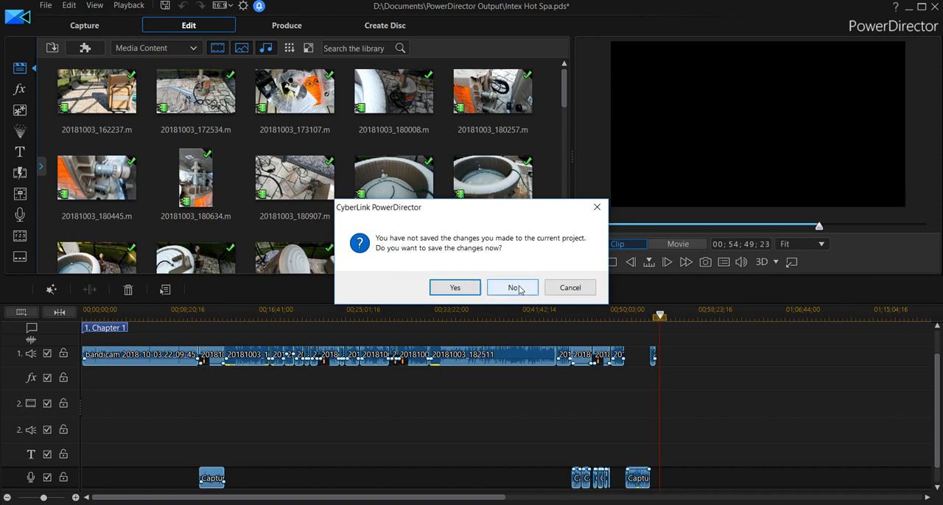
Discard the Intex Hot Spa changes so a new untitled project starts empty.
left_click(513, 287)
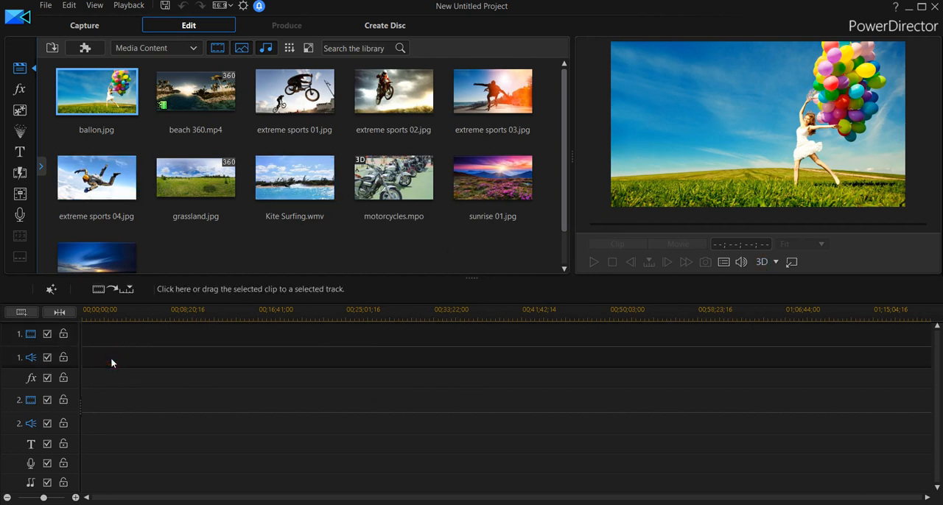
Select the first video track as the target for the copied clips.
left_click(95, 364)
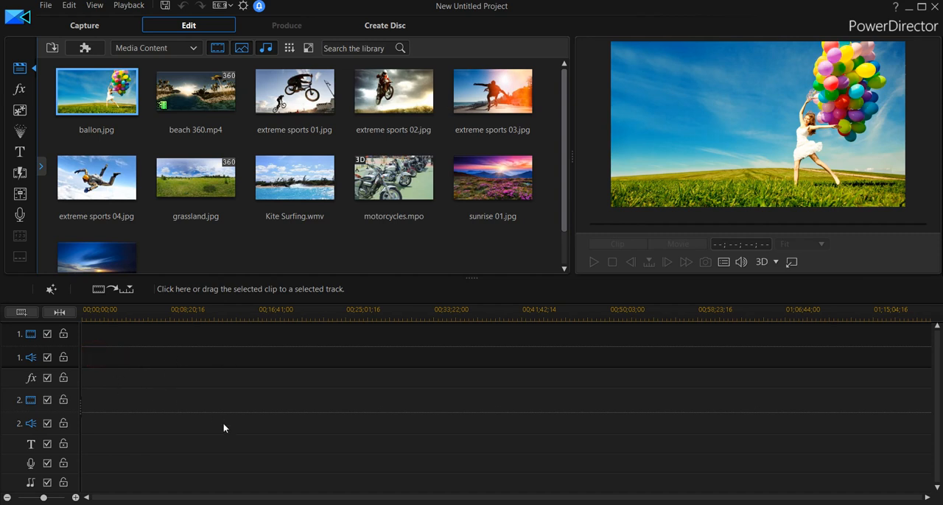
mouse_move(224, 430)
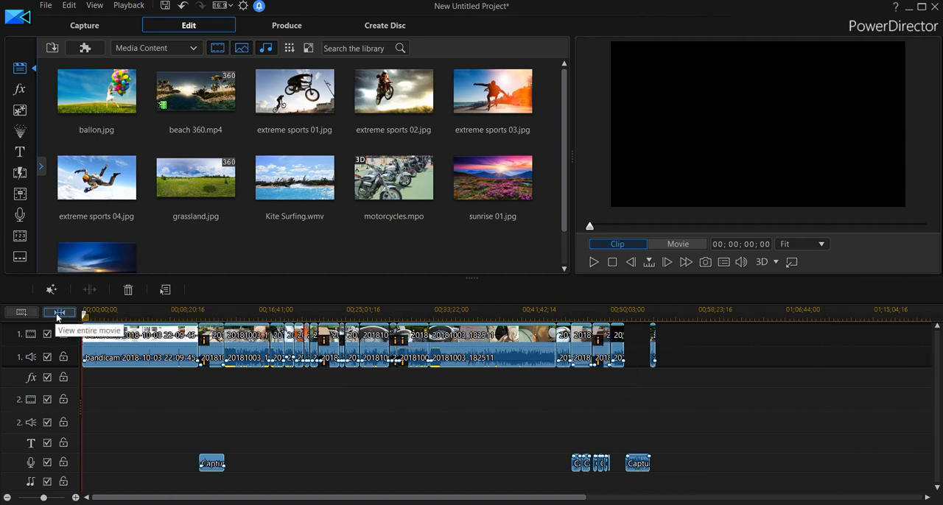
Fit the entire pasted movie into the timeline view to see where the last clip ends.
left_click(58, 312)
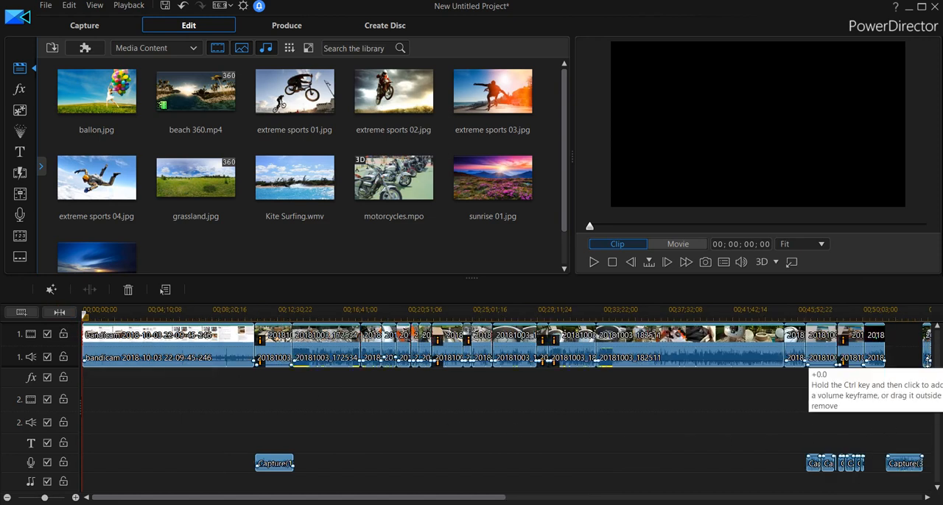
mouse_move(51, 313)
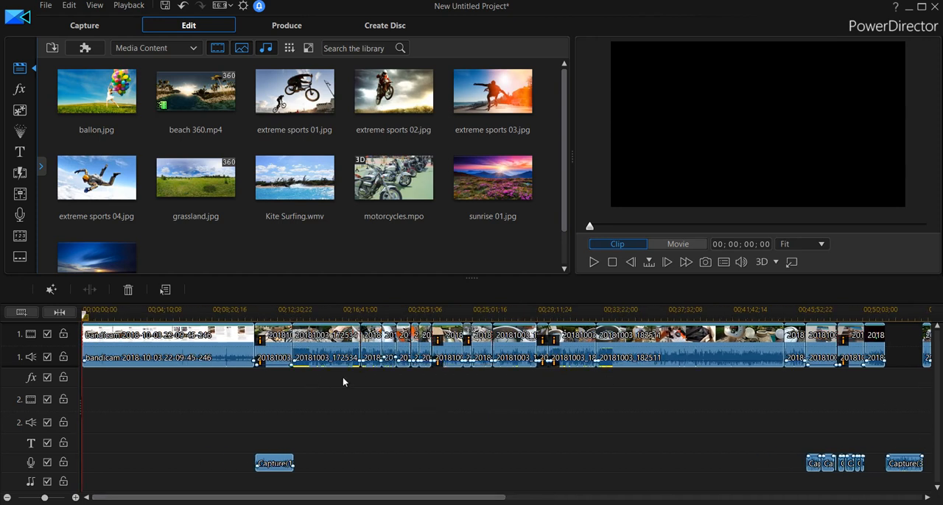
mouse_move(554, 366)
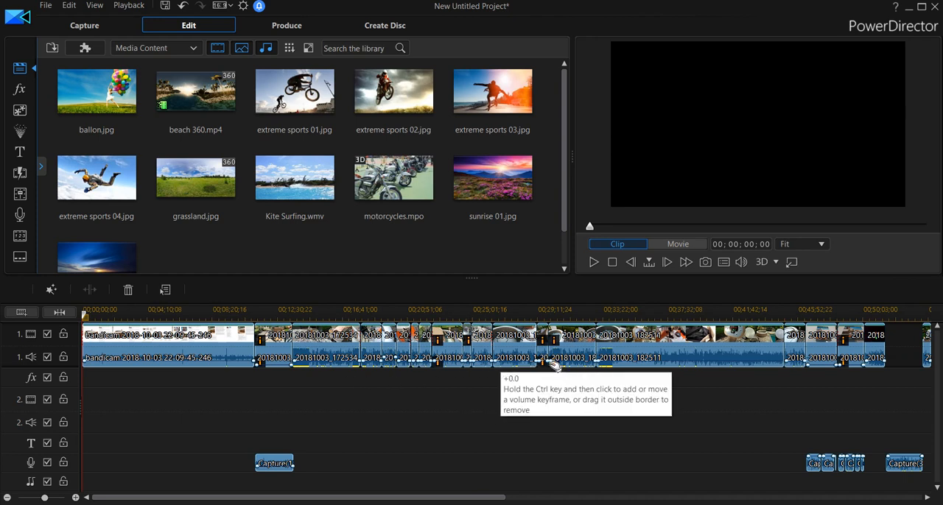
mouse_move(456, 386)
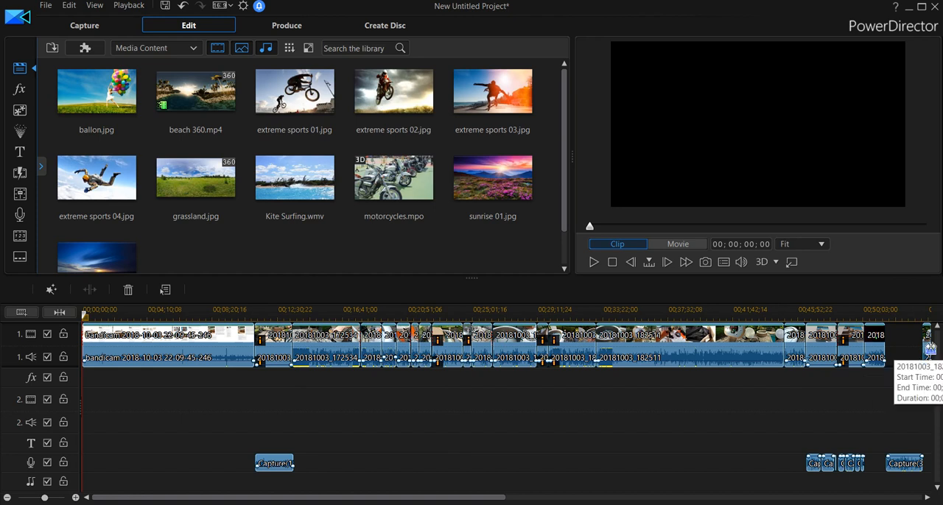
mouse_move(788, 378)
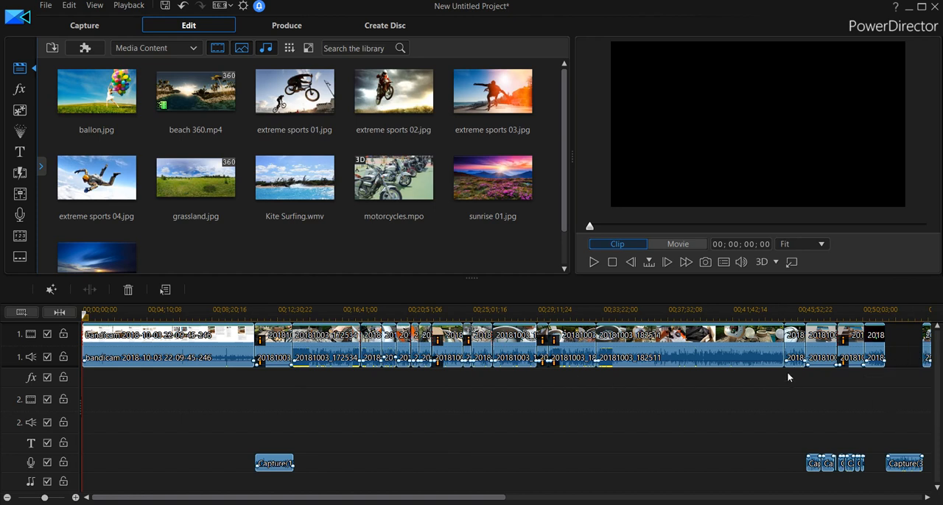
mouse_move(631, 307)
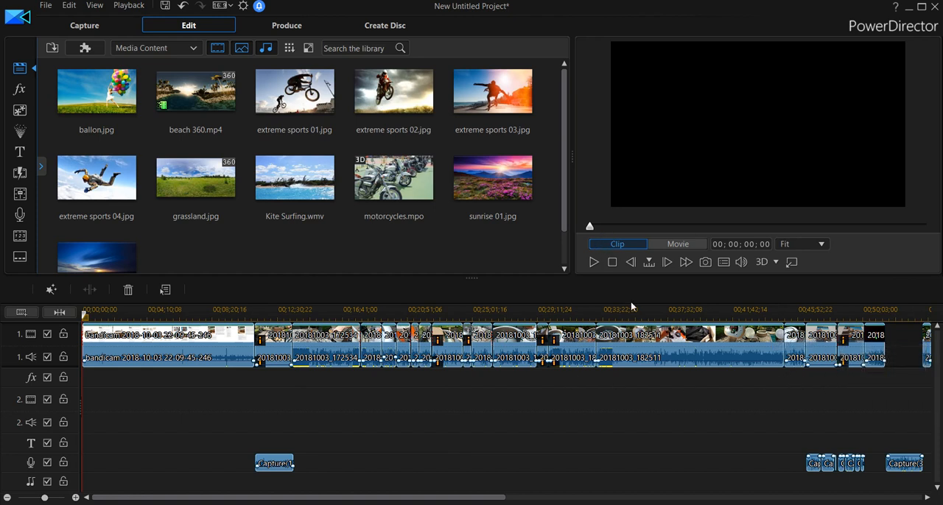
mouse_move(277, 342)
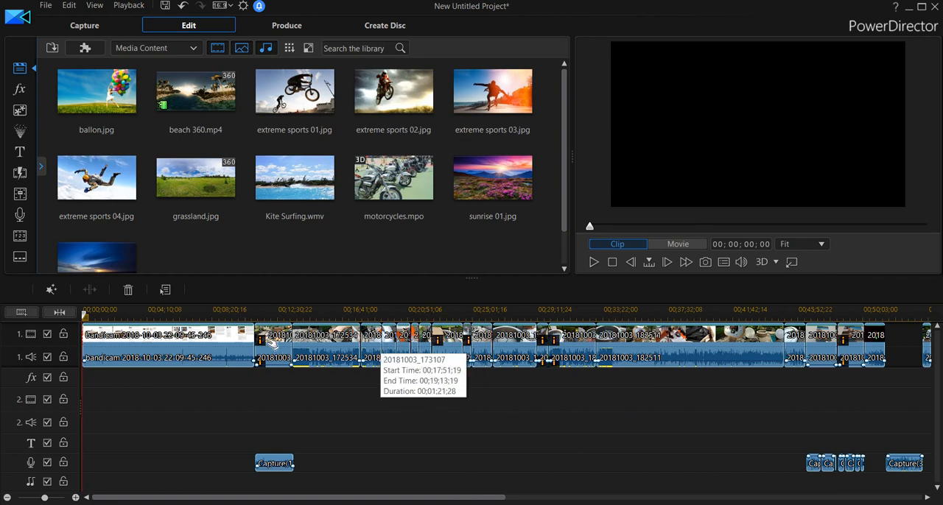
mouse_move(589, 227)
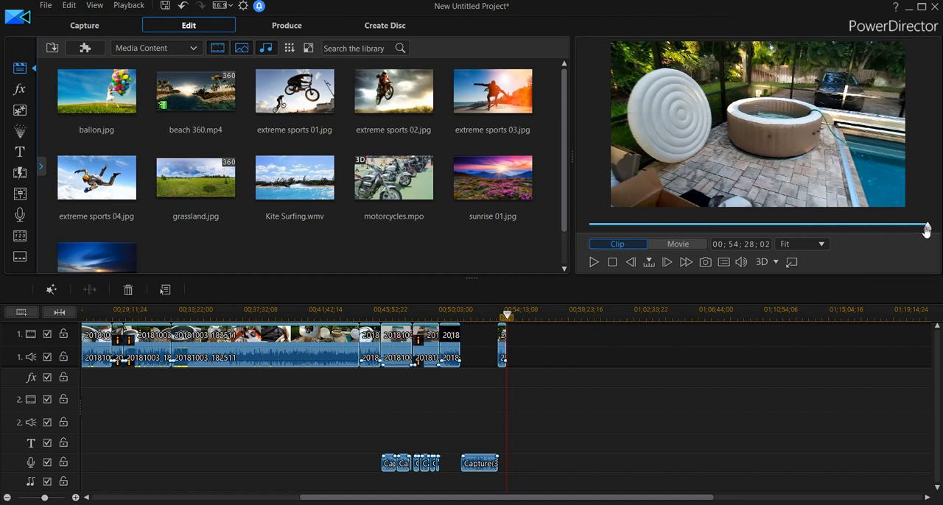
mouse_move(928, 230)
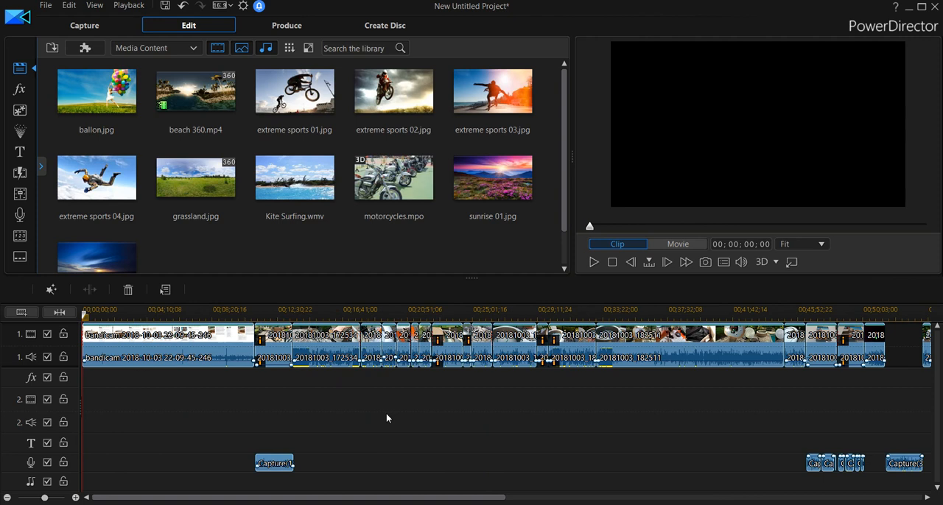
mouse_move(516, 342)
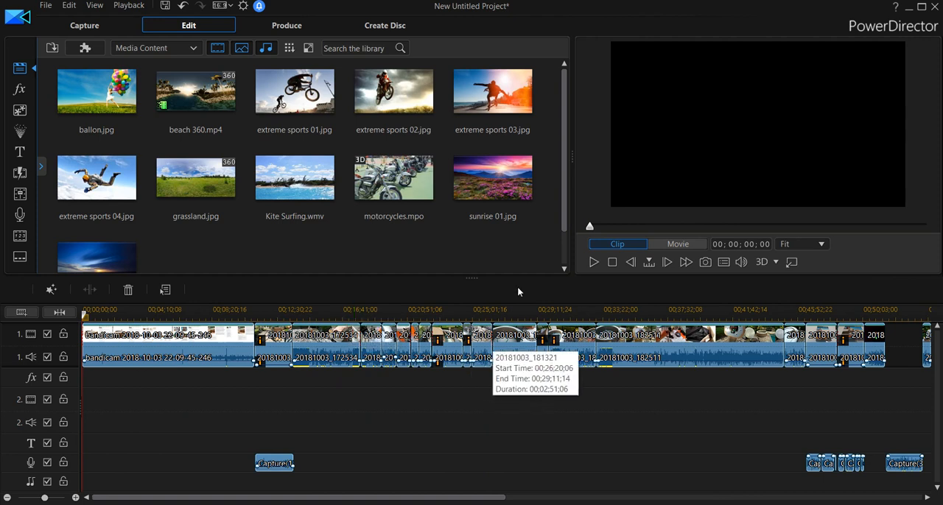
mouse_move(753, 63)
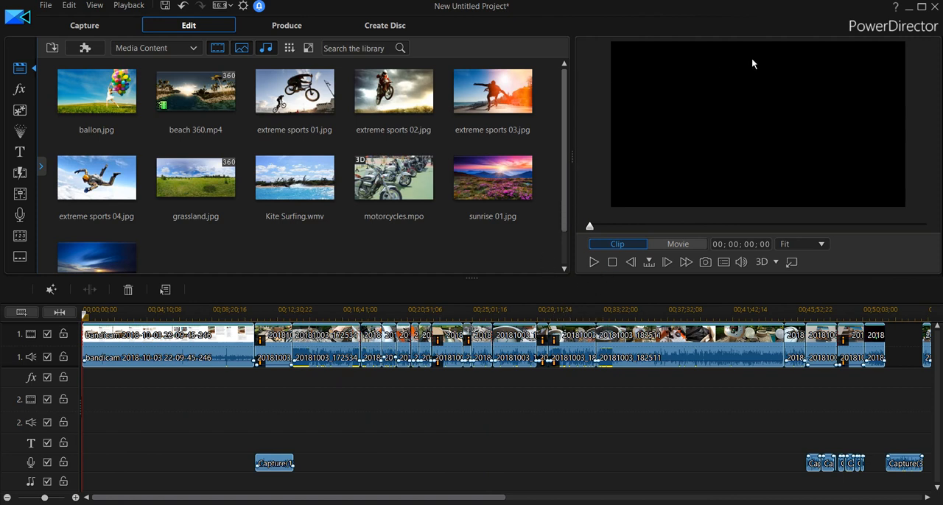